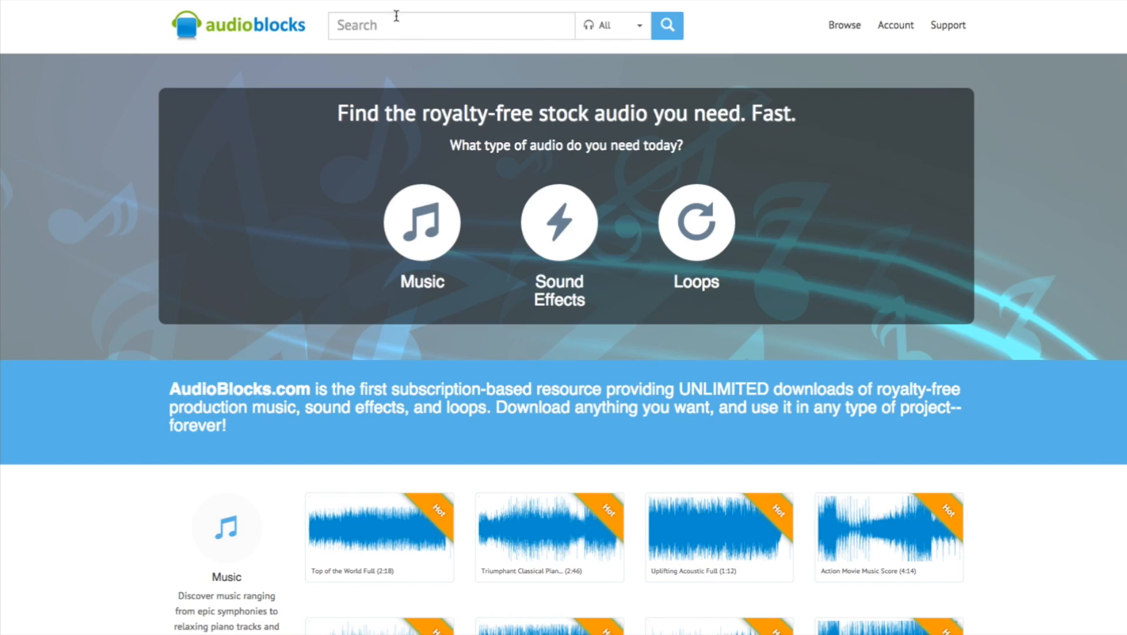
Search the AudioBlocks catalogue for 'ukelele' to list matching tracks.
text(ukelele)
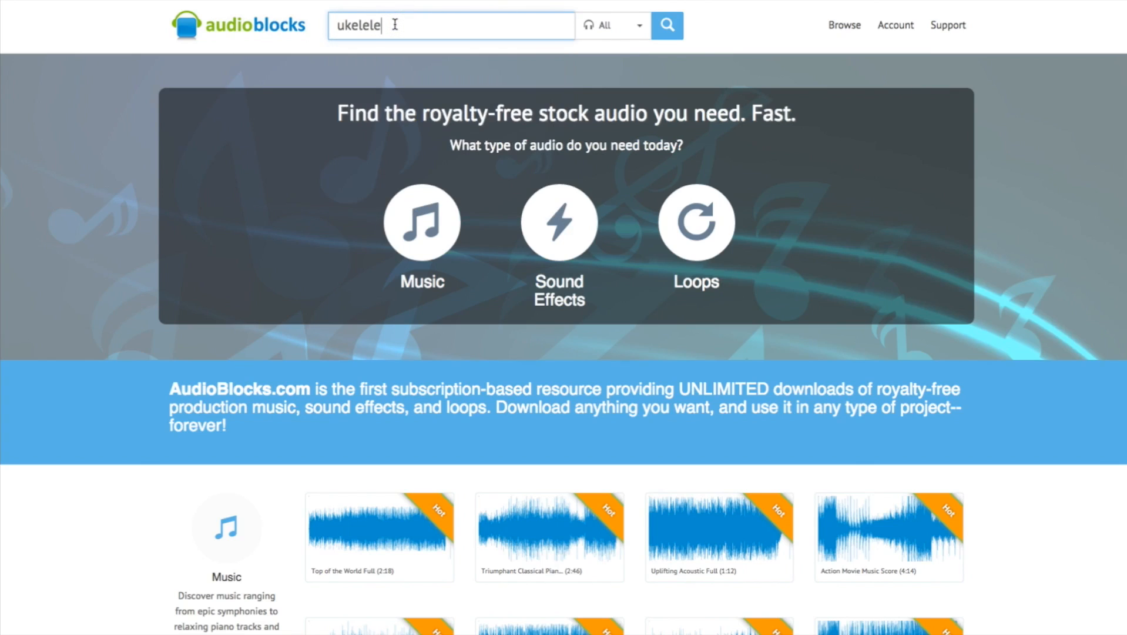
click(666, 24)
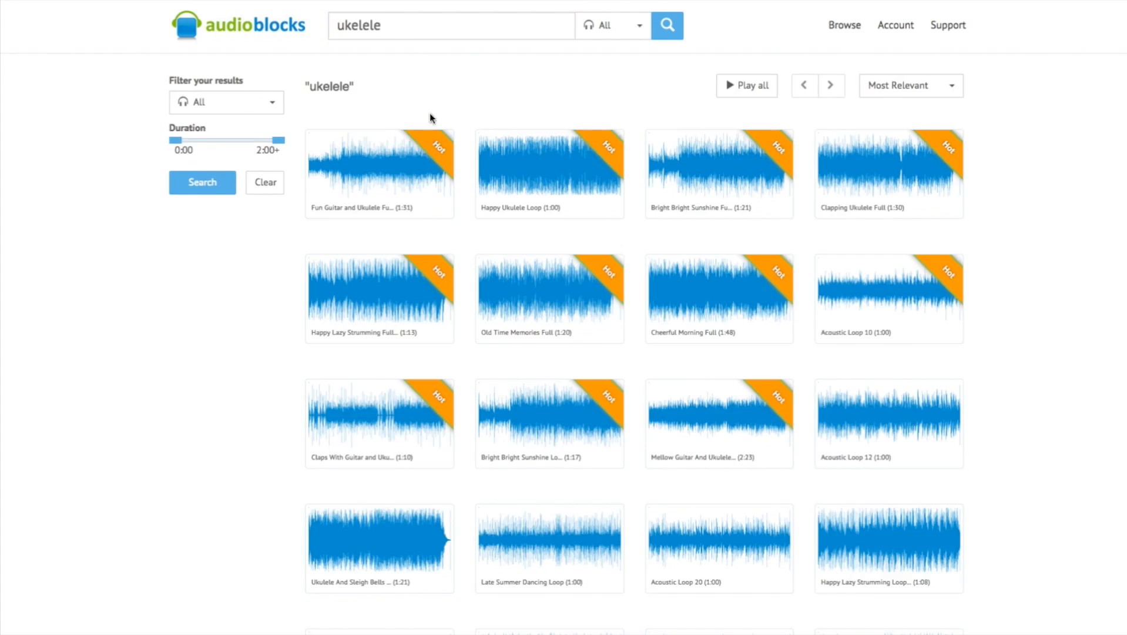
mouse_move(353, 208)
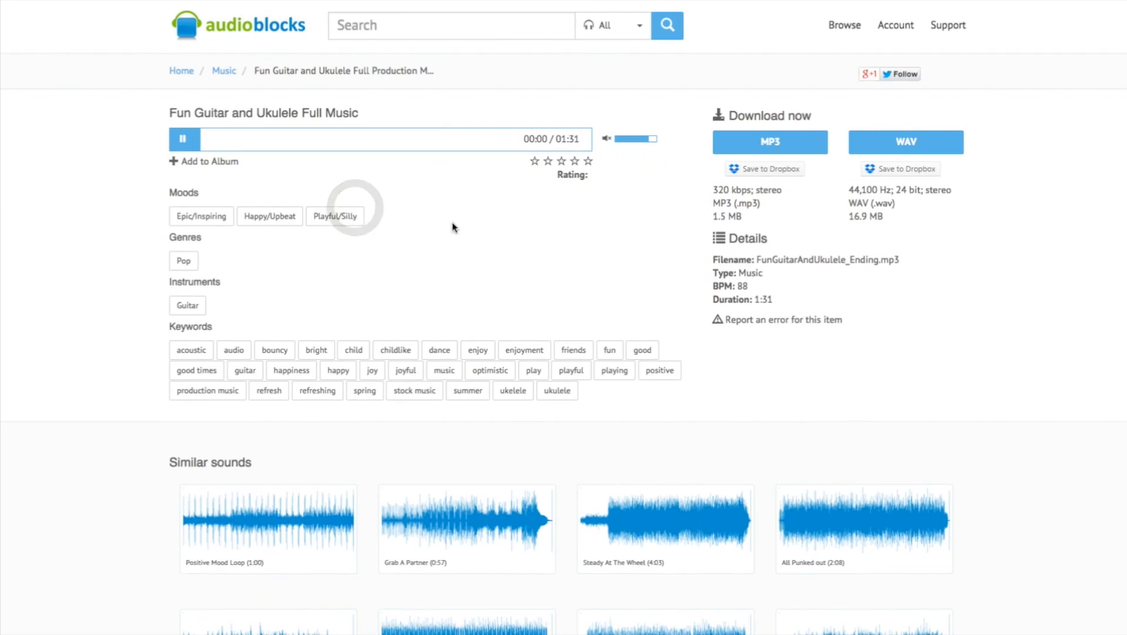
Bring up the Fun Guitar and Ukulele Full Music page and pause its preview.
click(184, 137)
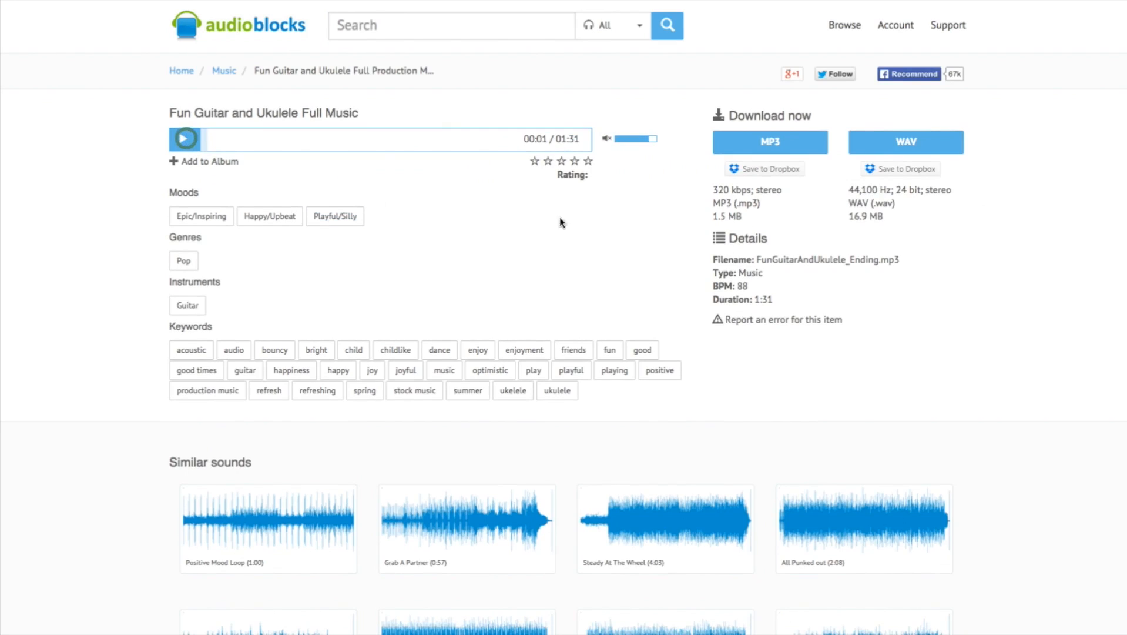
click(184, 137)
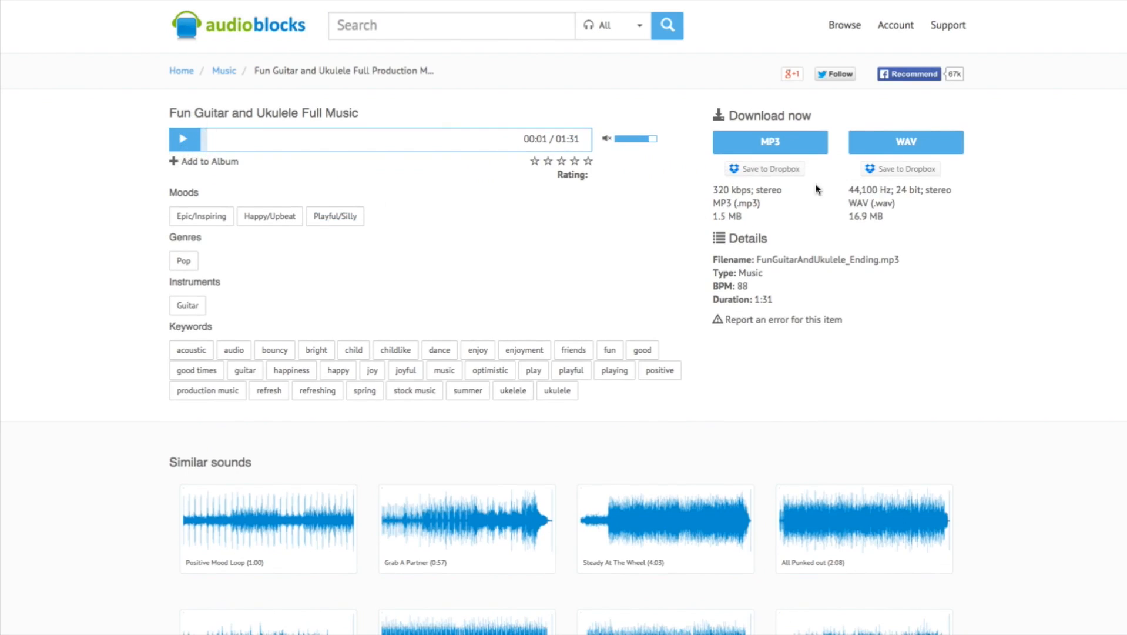
mouse_move(859, 193)
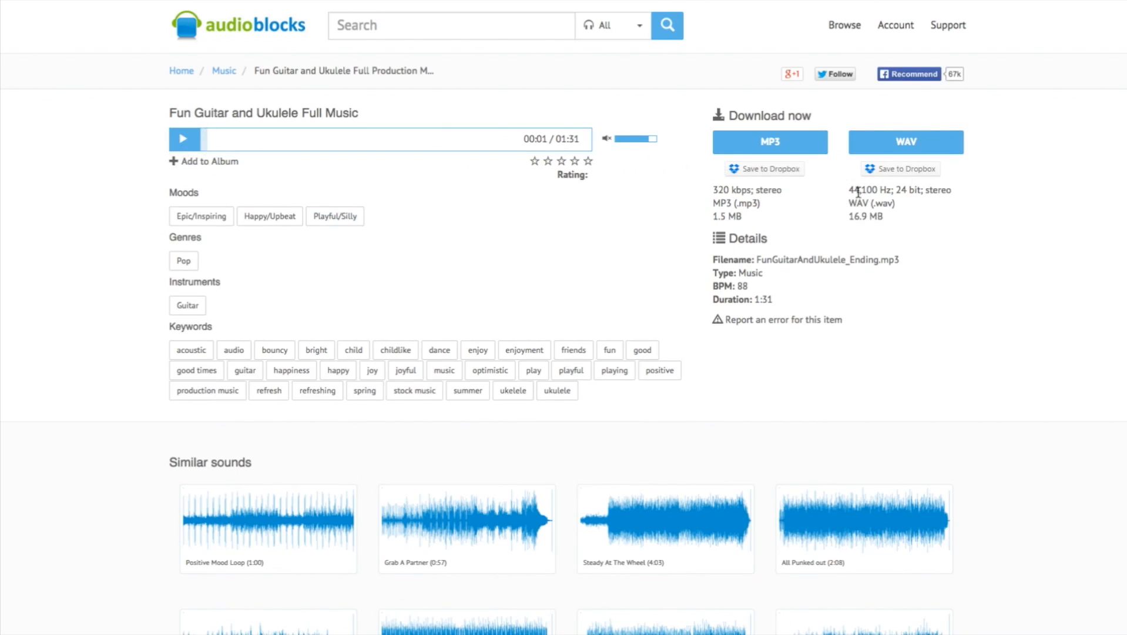
mouse_move(811, 207)
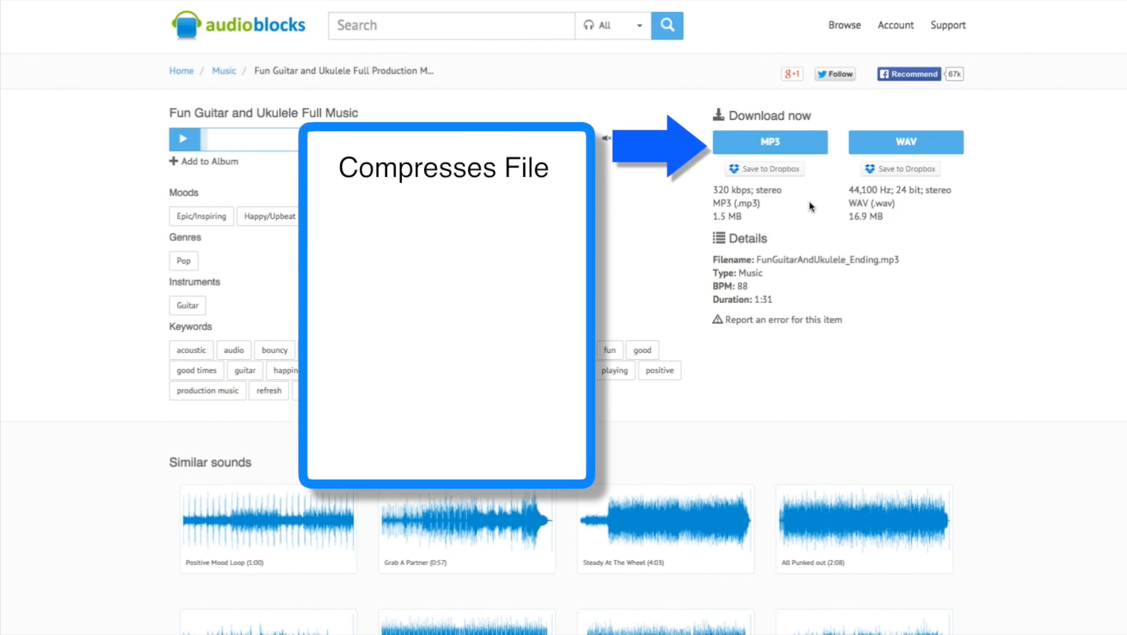
mouse_move(756, 201)
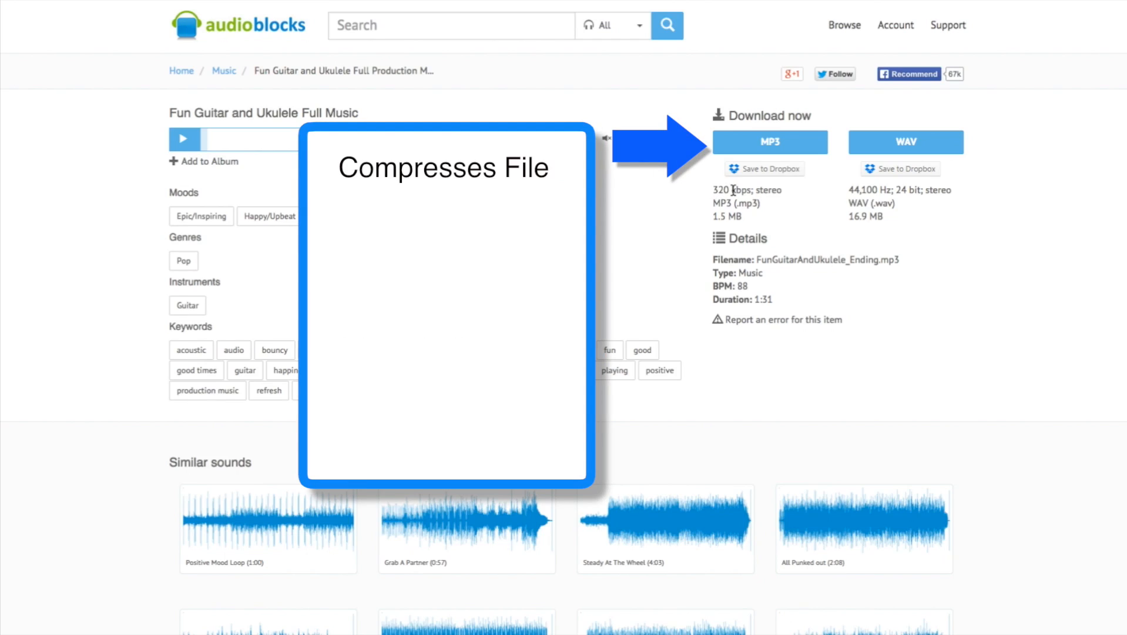
mouse_move(785, 214)
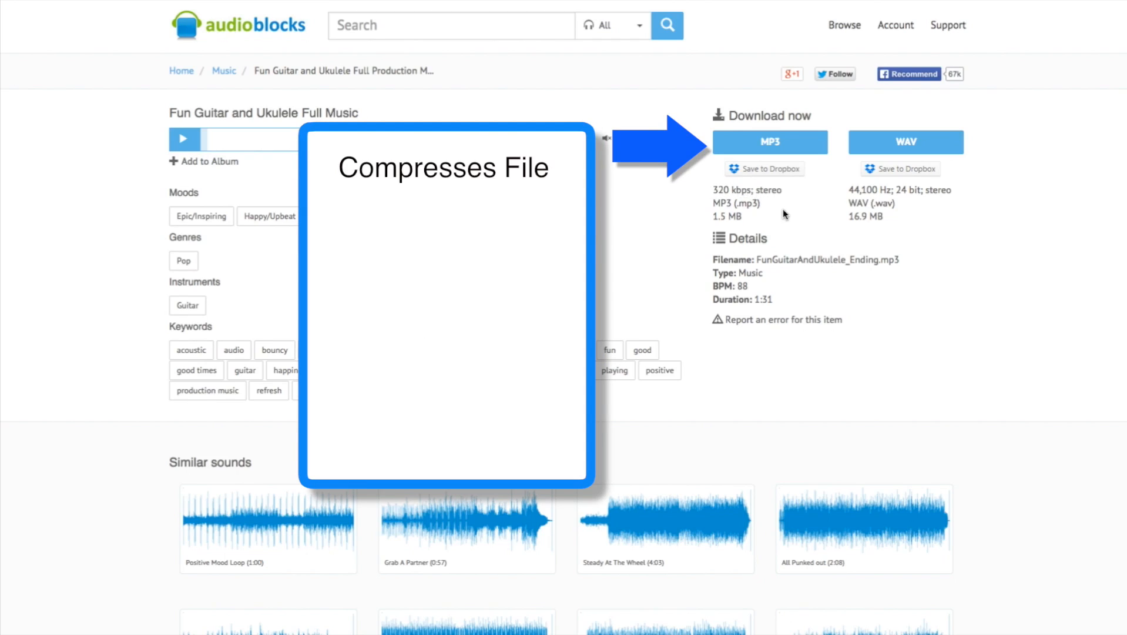
mouse_move(790, 209)
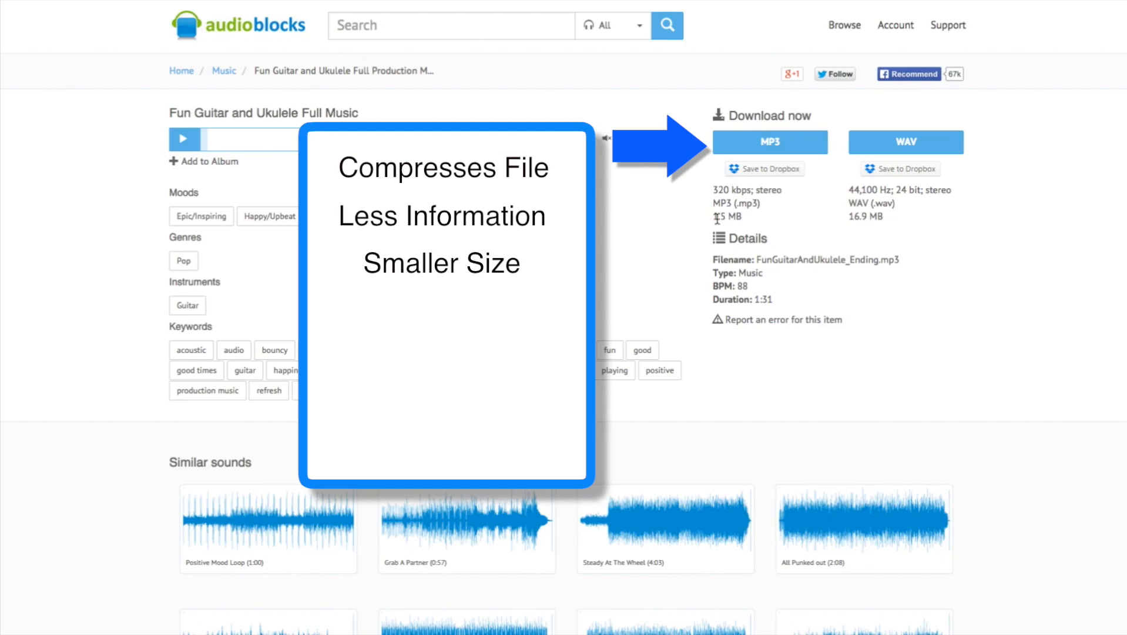
mouse_move(794, 204)
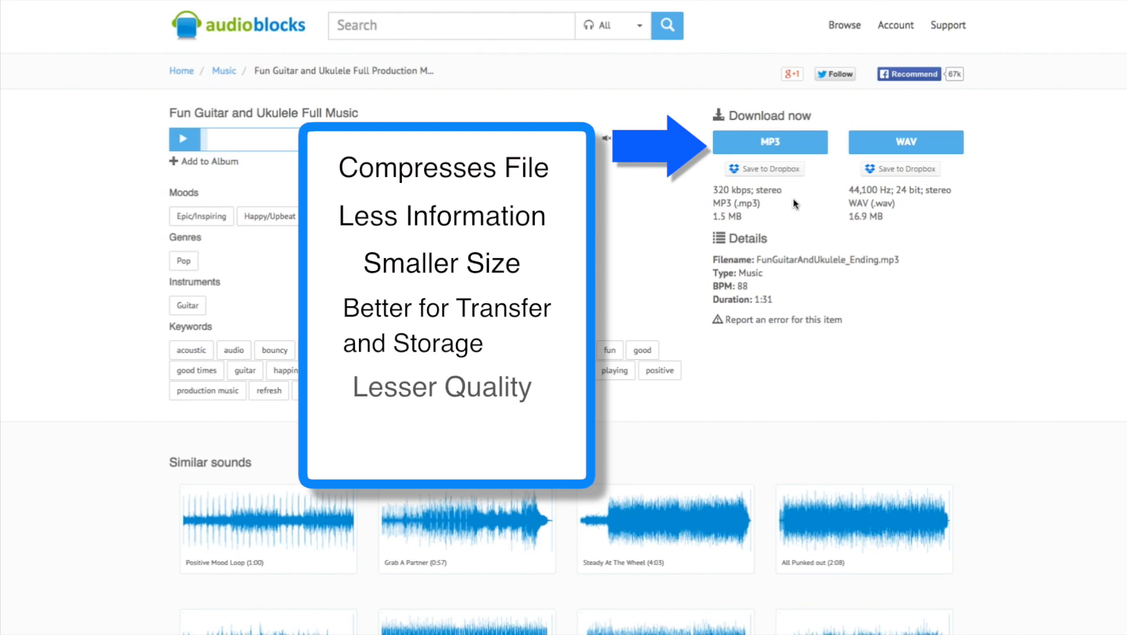
click(185, 138)
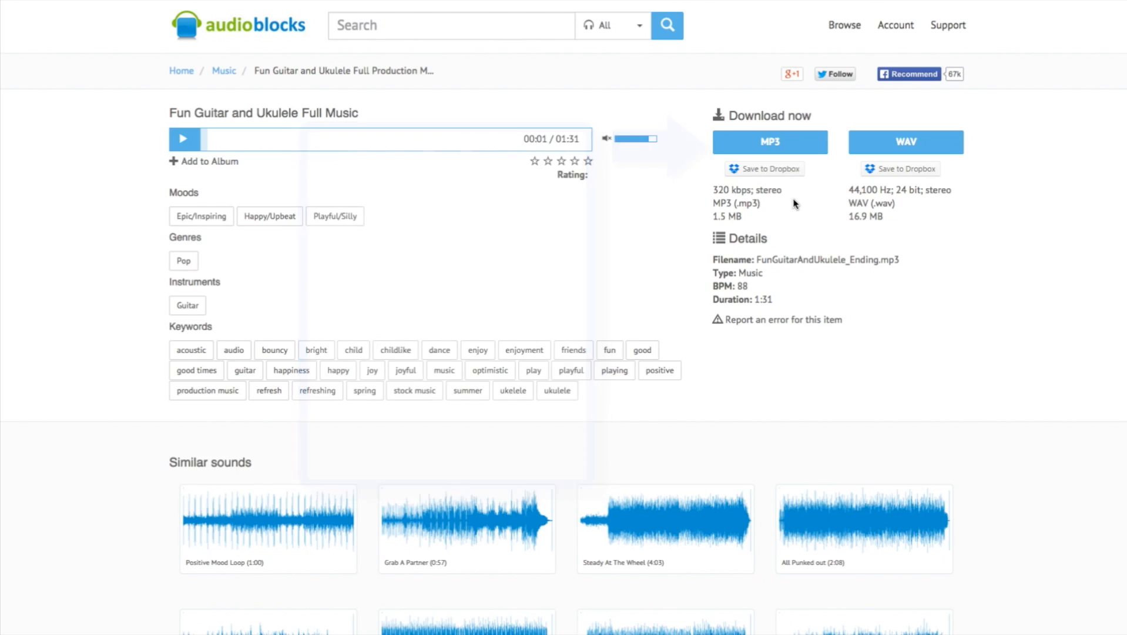
mouse_move(935, 158)
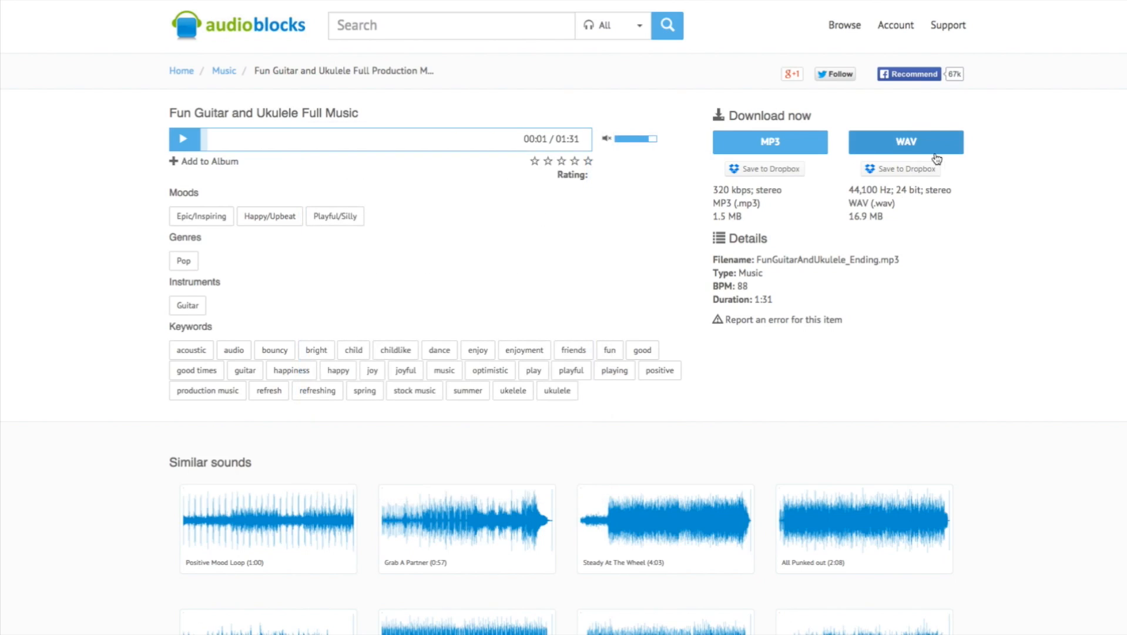
mouse_move(929, 222)
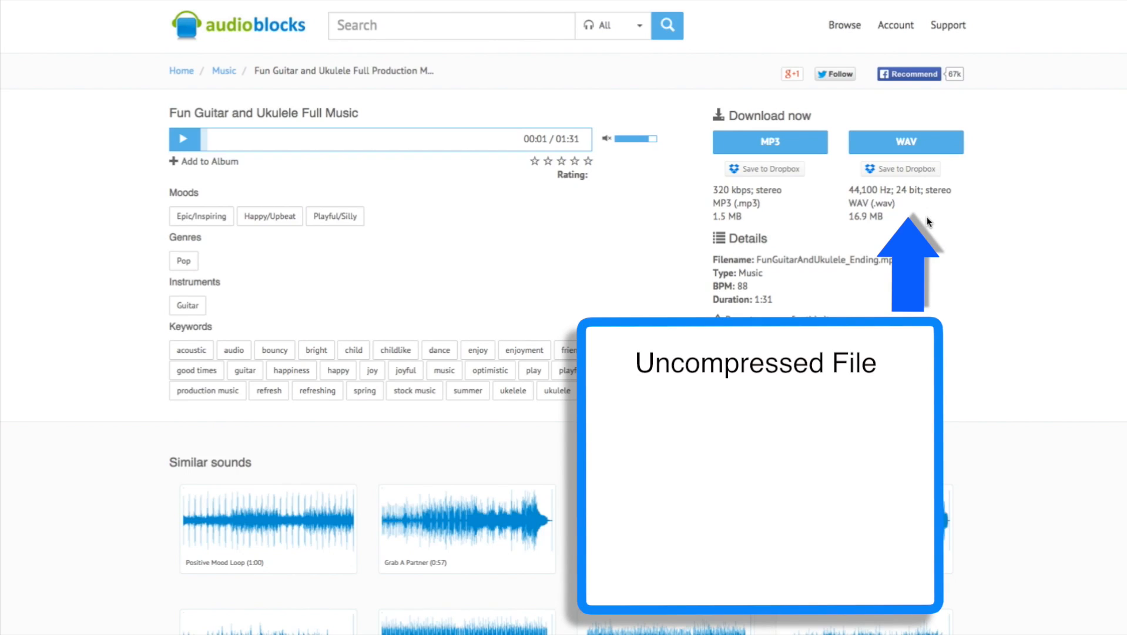
mouse_move(847, 192)
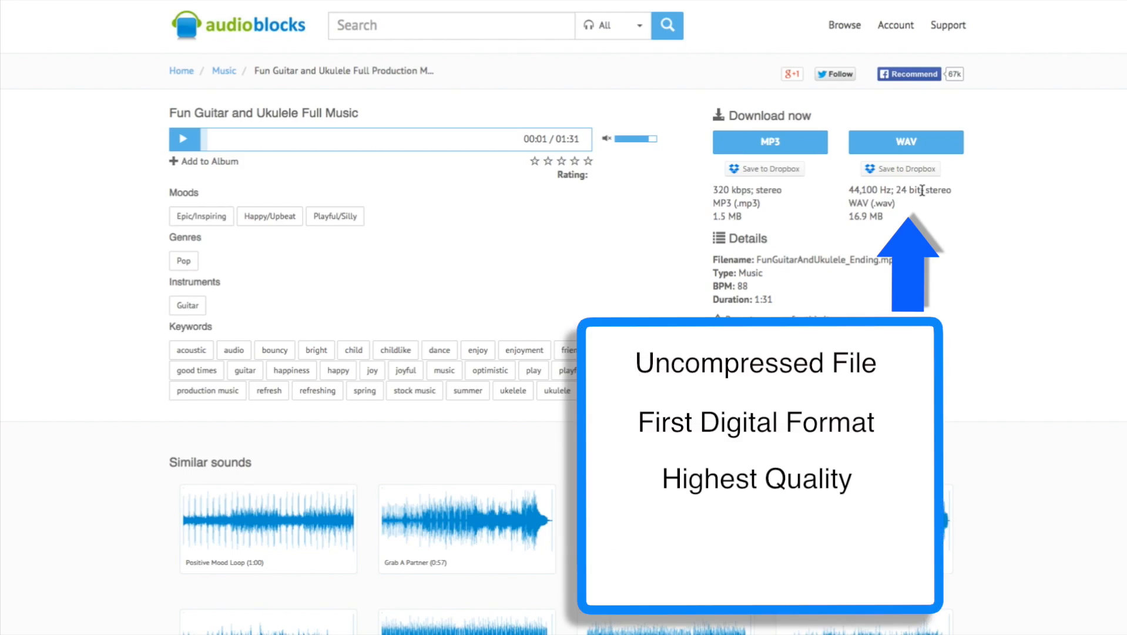
mouse_move(918, 214)
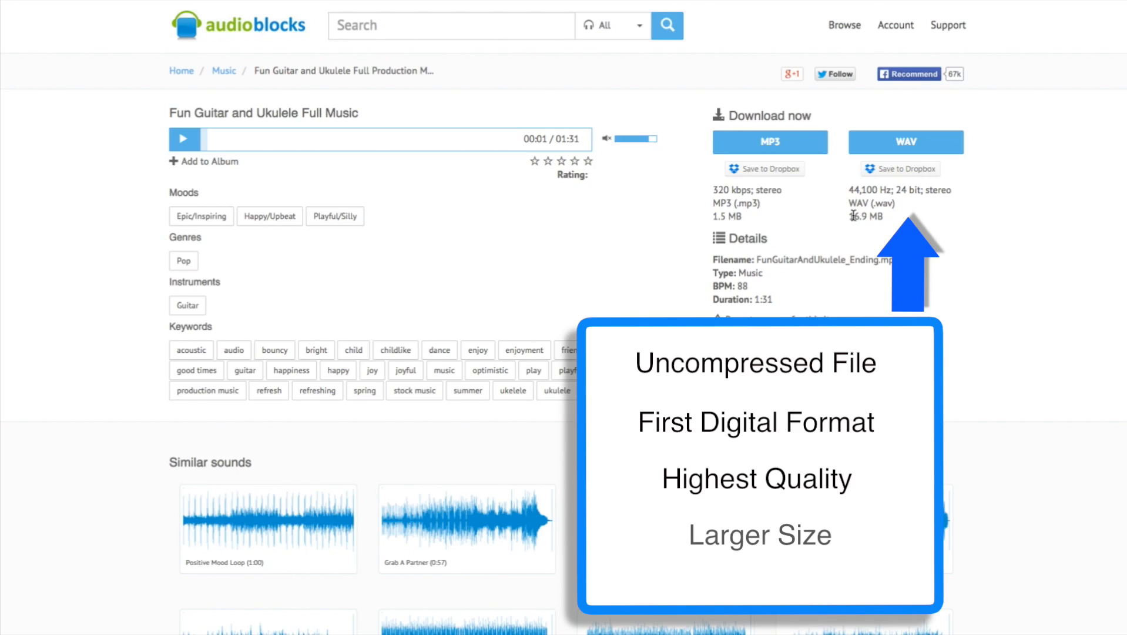
mouse_move(920, 218)
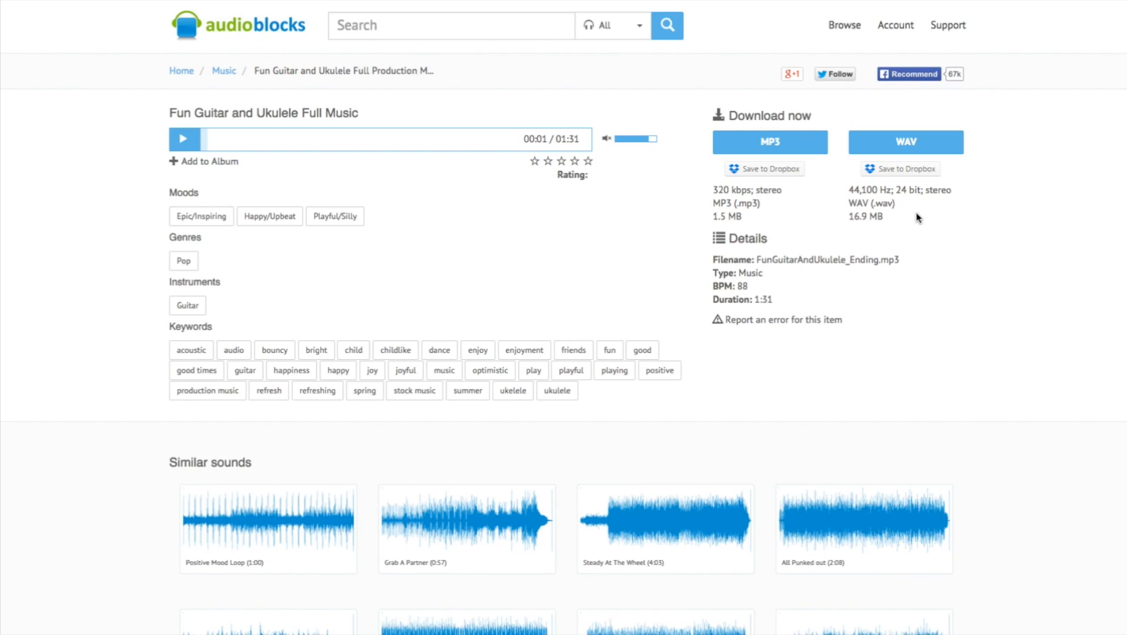
mouse_move(775, 205)
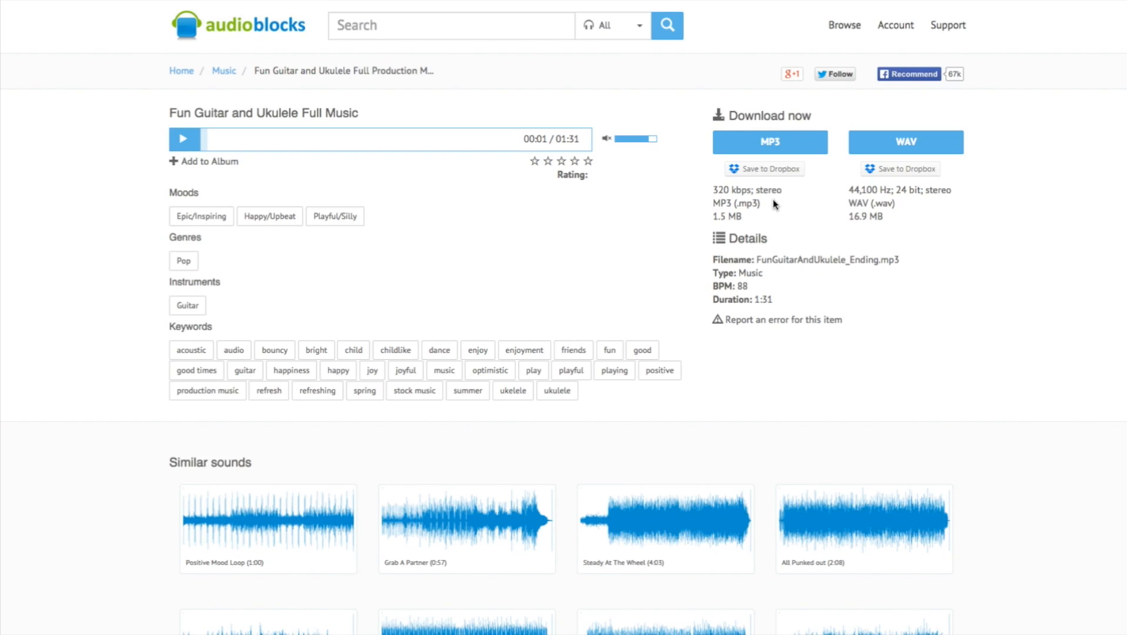
mouse_move(401, 122)
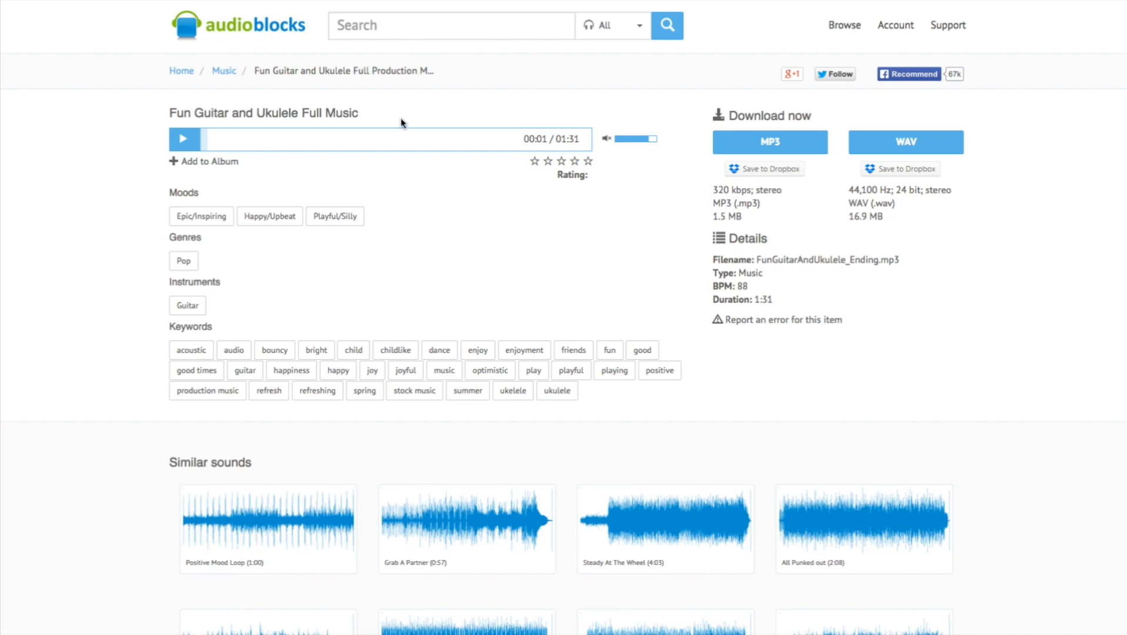
Return to the AudioBlocks home page via the top-left logo.
click(238, 24)
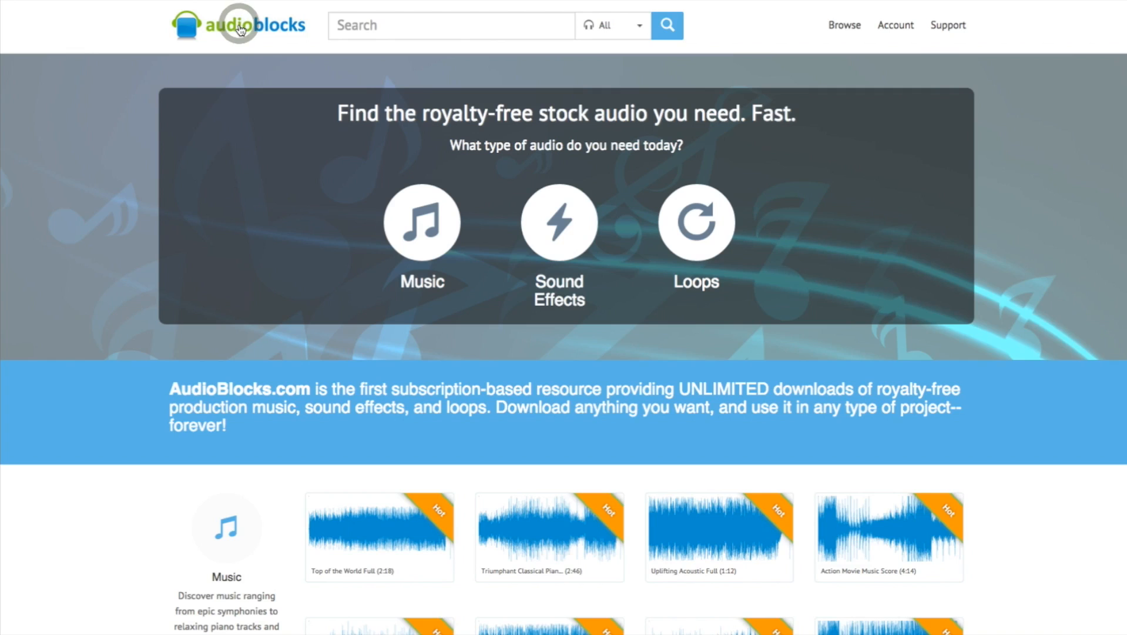